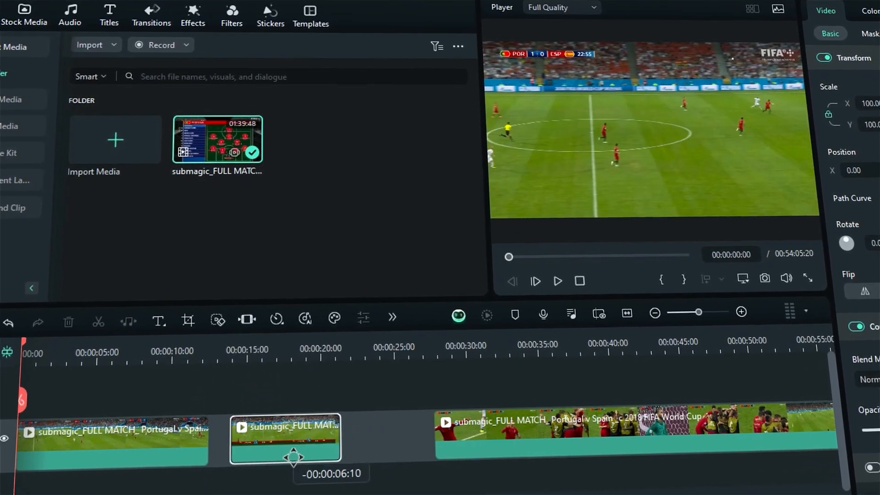
- Close the editor project and return to Filmora's Create Project launcher
{"action": "left_click", "coordinate": [108, 15]}
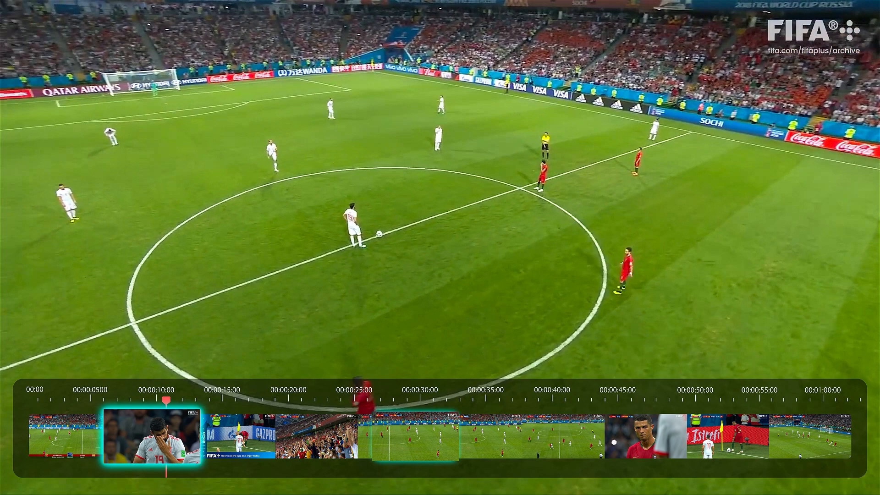
{"action": "left_click", "coordinate": [215, 390]}
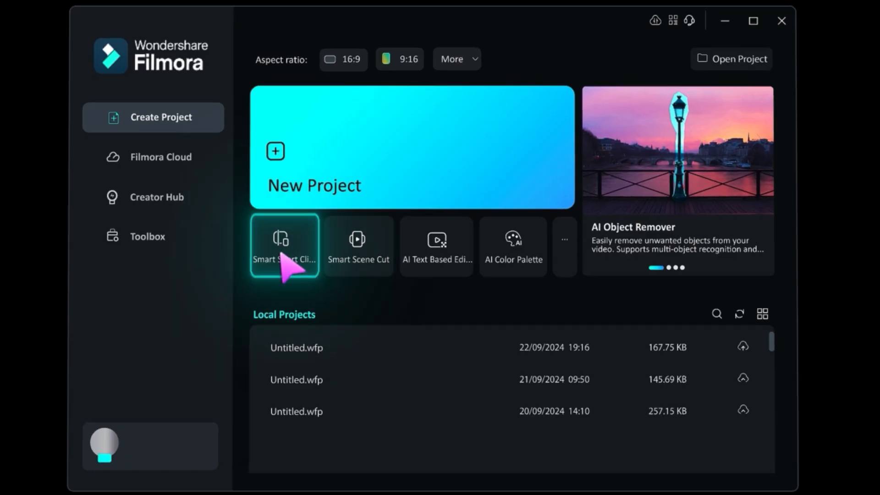
- Launch Smart Short Clips and upload the full Portugal v Spain match video
{"action": "left_click", "coordinate": [284, 246]}
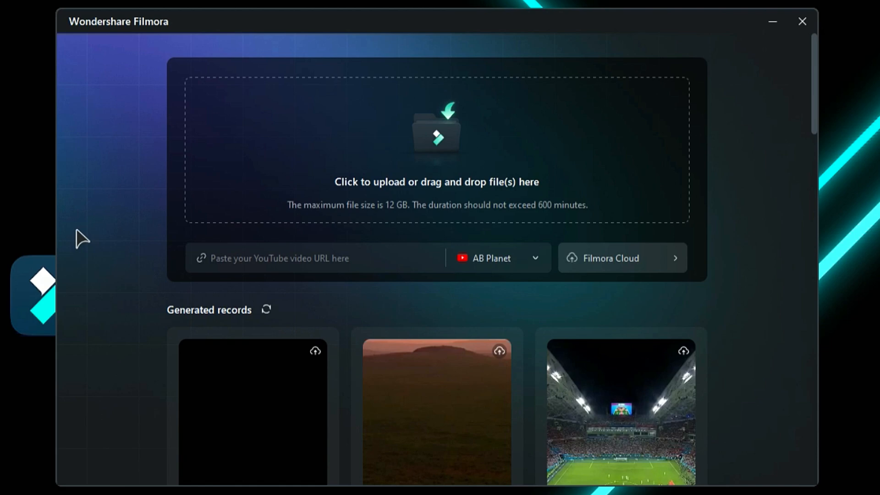
{"action": "mouse_move", "coordinate": [348, 190]}
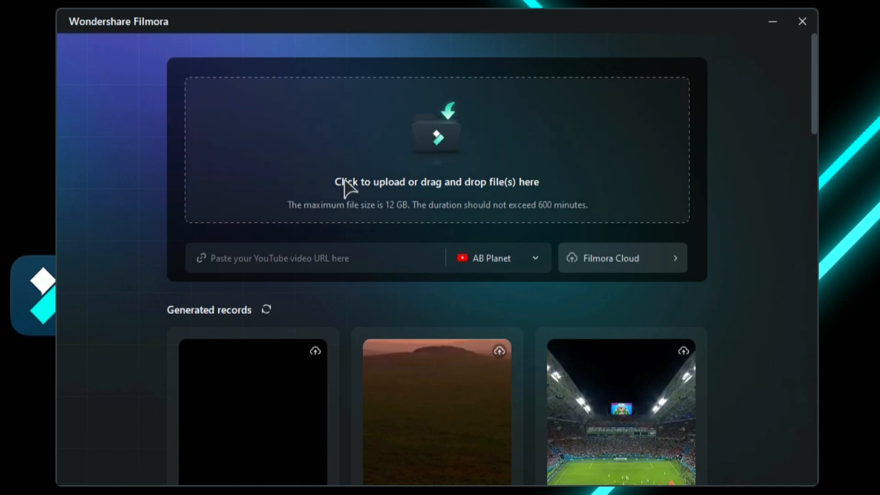
{"action": "left_click", "coordinate": [309, 258]}
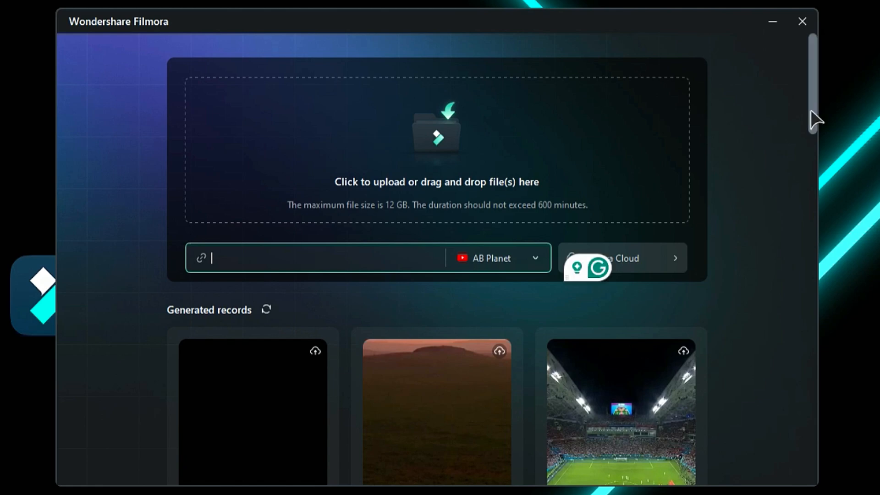
{"action": "scroll", "scroll_direction": "down", "scroll_amount": 3}
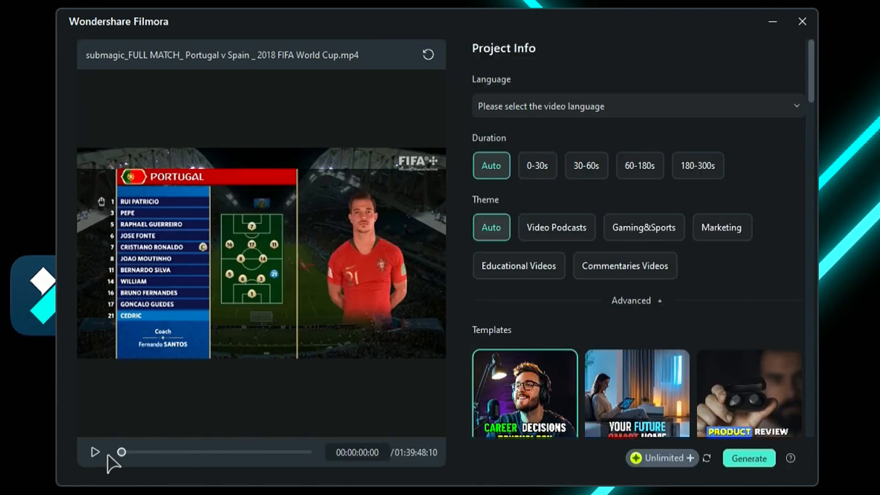
- Set English (US) language, 30-60s duration, Gaming&Sports theme, and expand the advanced options
{"action": "left_click", "coordinate": [95, 452]}
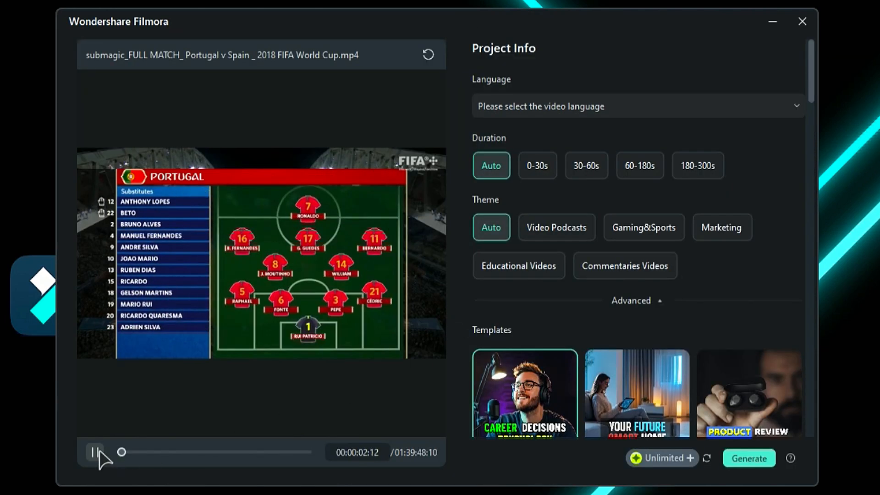
{"action": "left_click", "coordinate": [95, 452]}
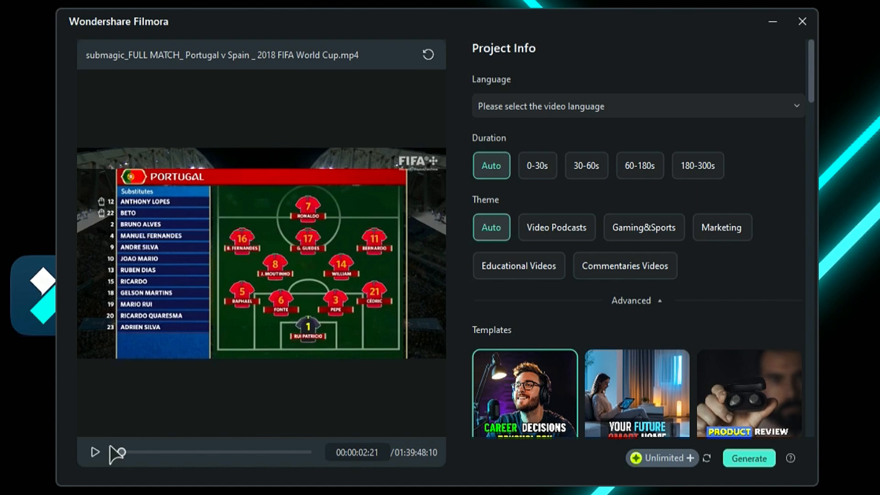
{"action": "mouse_move", "coordinate": [481, 240]}
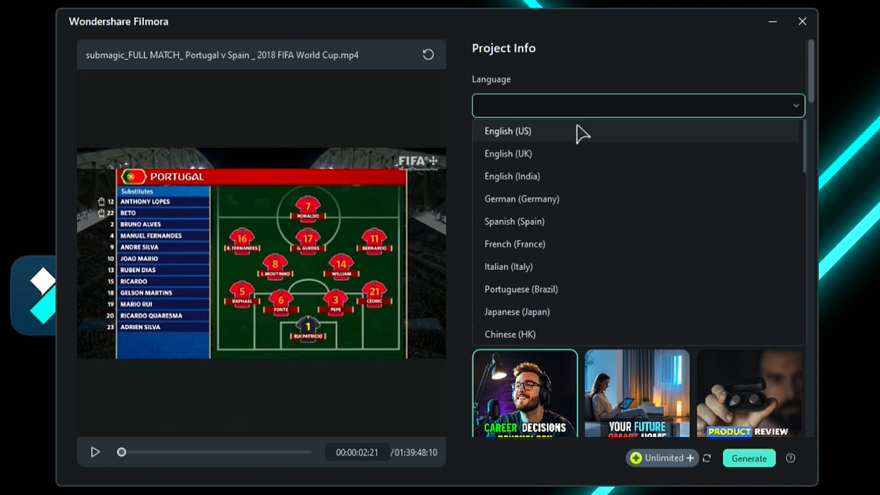
{"action": "left_click", "coordinate": [507, 131]}
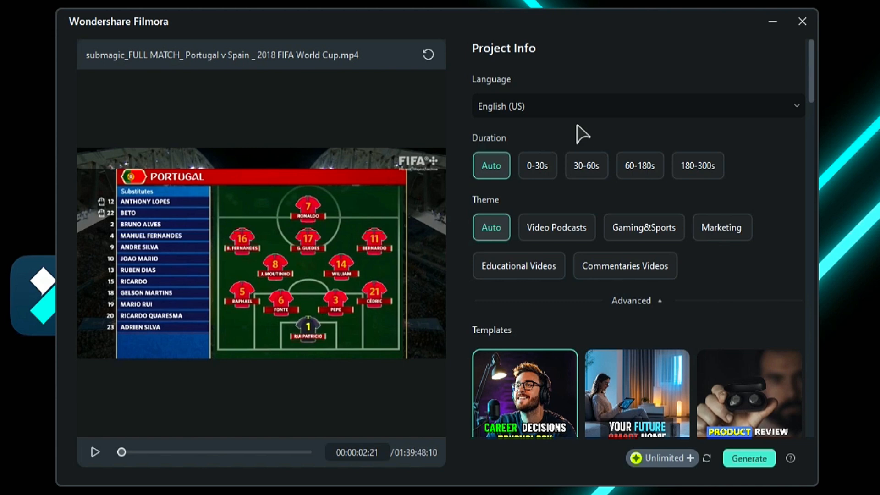
{"action": "mouse_move", "coordinate": [590, 154]}
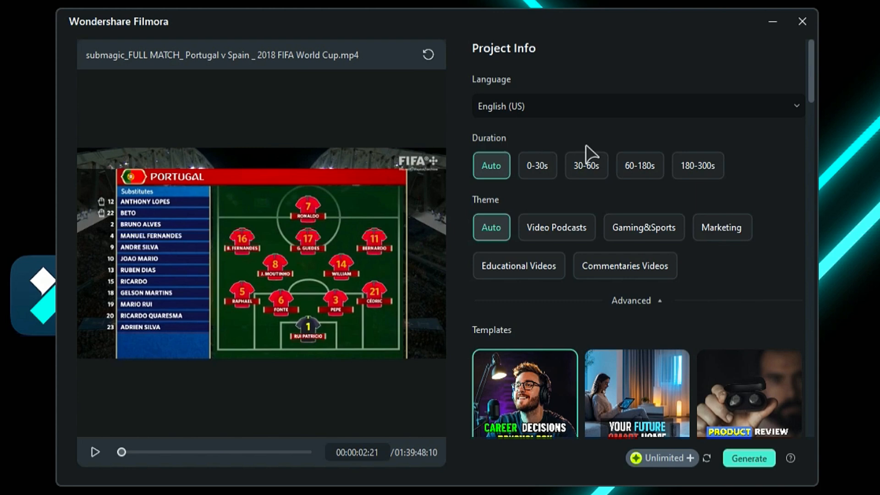
{"action": "left_click", "coordinate": [585, 165]}
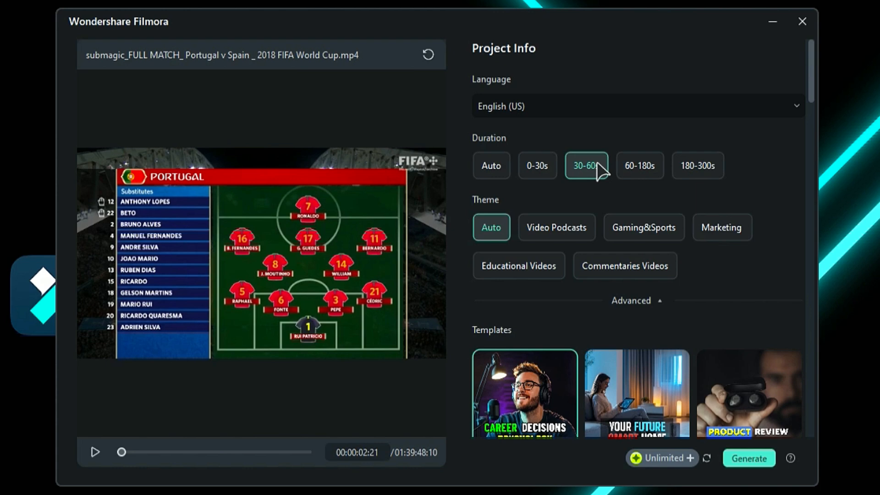
{"action": "mouse_move", "coordinate": [643, 227]}
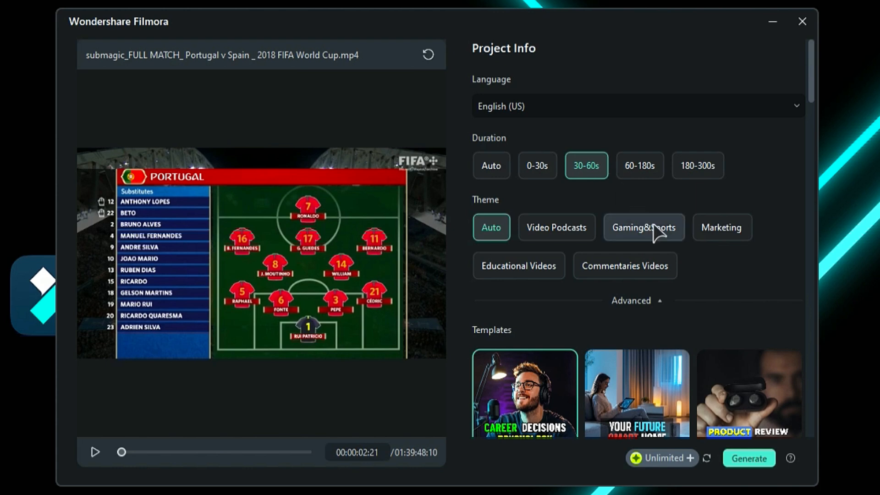
{"action": "left_click", "coordinate": [643, 227]}
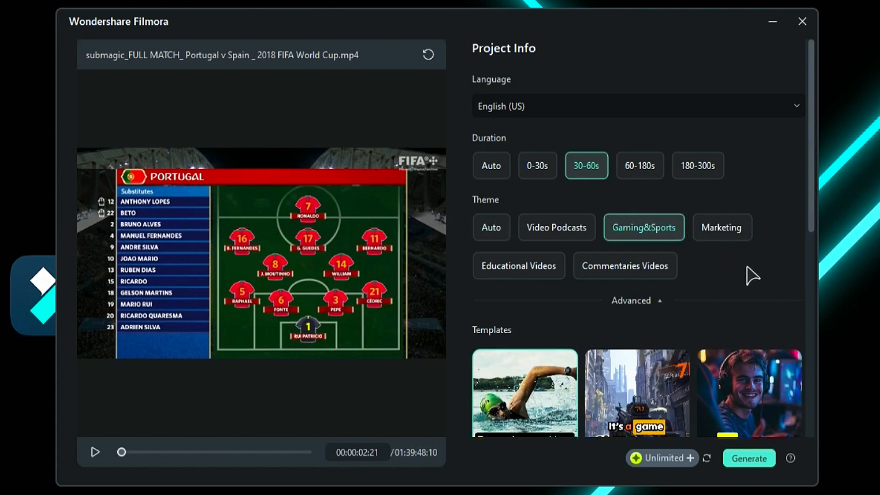
{"action": "mouse_move", "coordinate": [671, 308]}
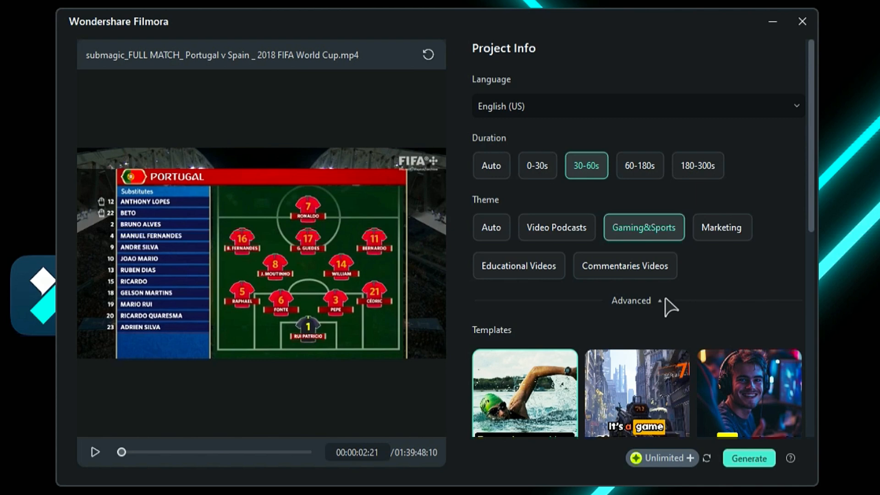
{"action": "left_click", "coordinate": [631, 301]}
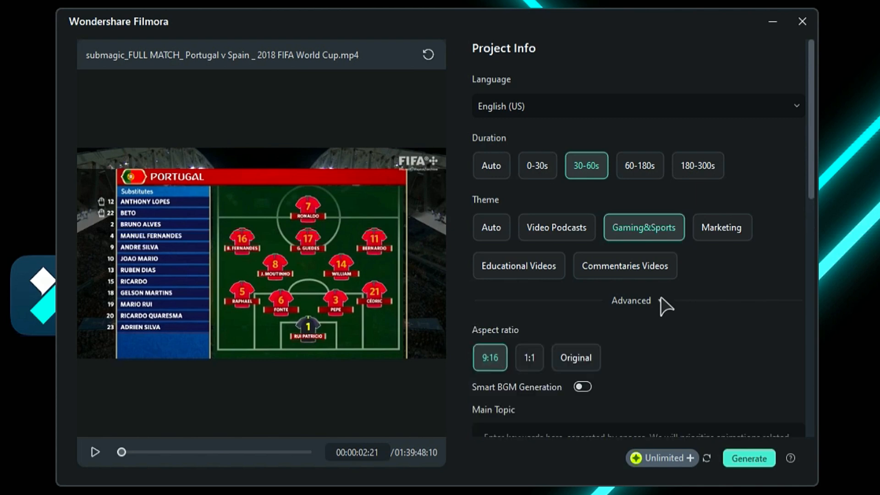
{"action": "mouse_move", "coordinate": [790, 207]}
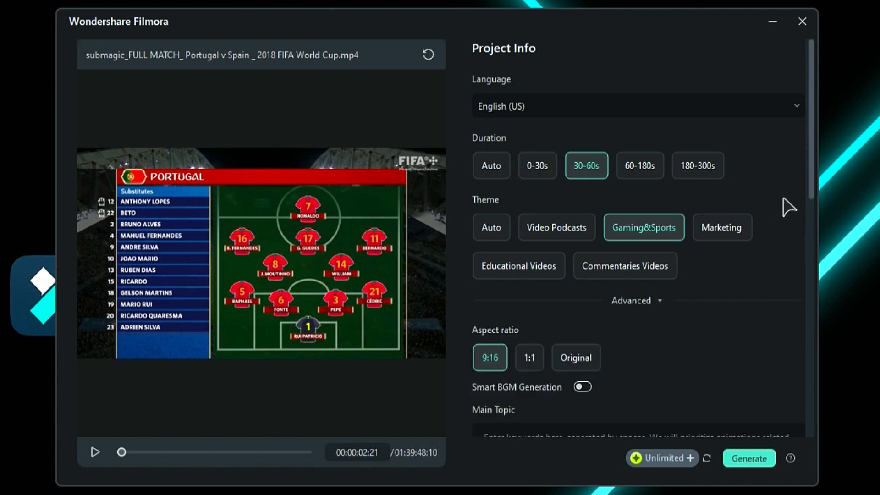
- Pick the Game Highlights Editing template and generate the highlight shorts
{"action": "scroll", "scroll_direction": "down", "scroll_amount": 3}
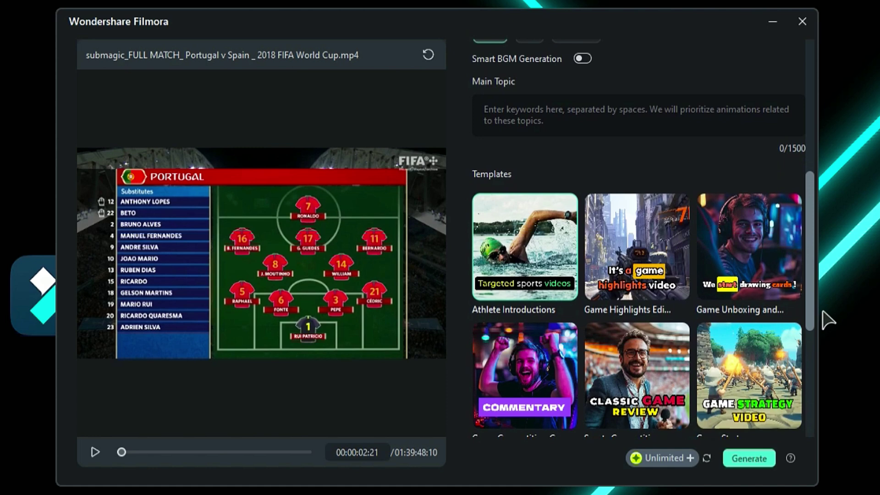
{"action": "scroll", "scroll_direction": "down", "scroll_amount": 3}
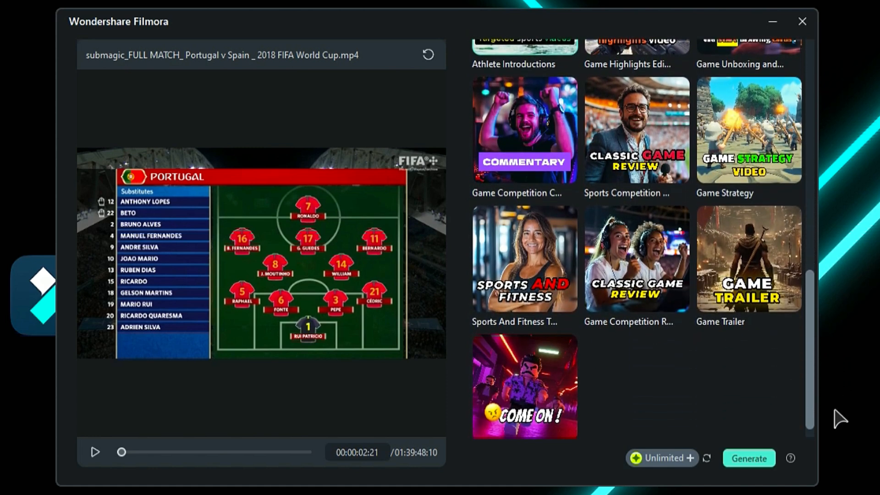
{"action": "scroll", "scroll_direction": "up", "scroll_amount": 3}
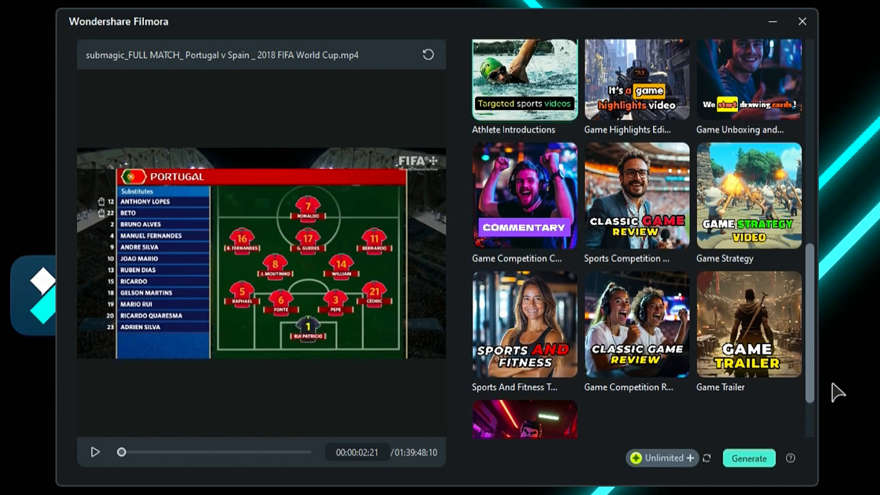
{"action": "mouse_move", "coordinate": [809, 362]}
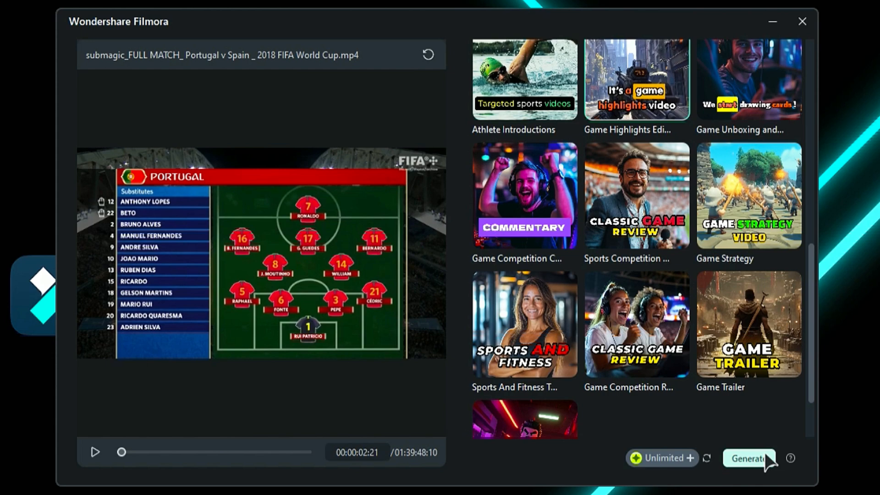
{"action": "left_click", "coordinate": [750, 458]}
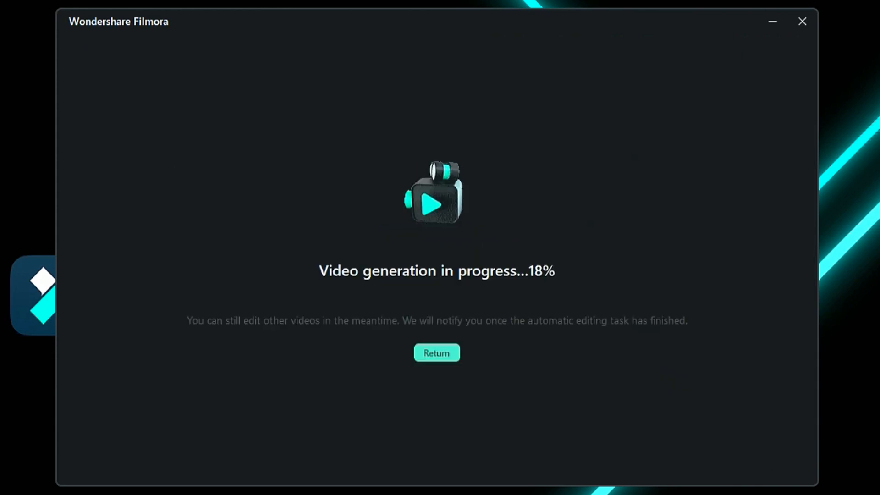
- Preview the top-scored Ronaldo equalizer short among the 12 generated clips
{"action": "left_click", "coordinate": [437, 352]}
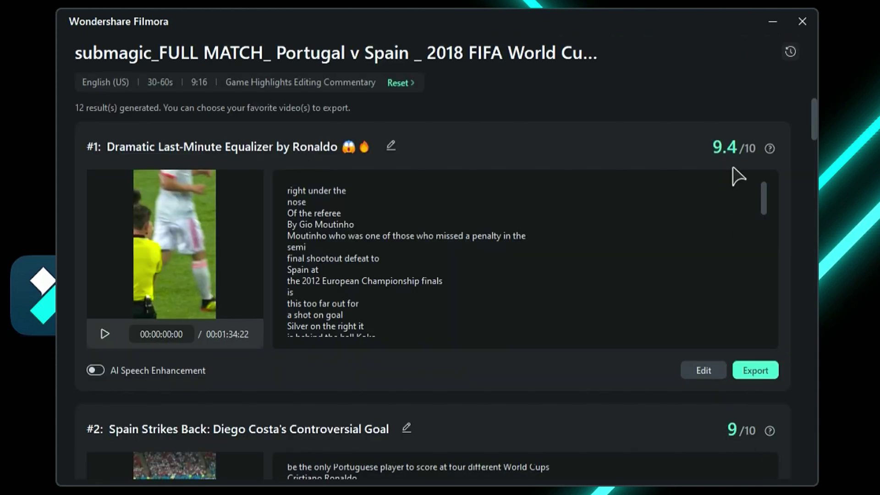
{"action": "mouse_move", "coordinate": [772, 171]}
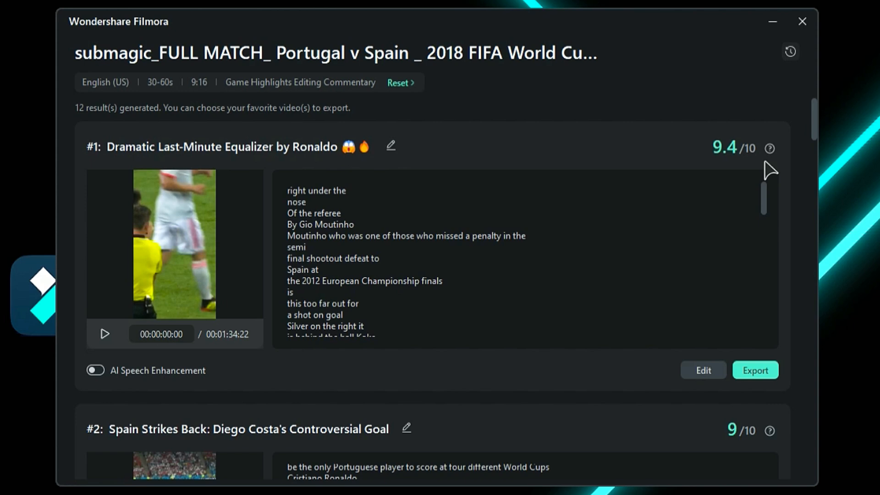
{"action": "mouse_move", "coordinate": [821, 453]}
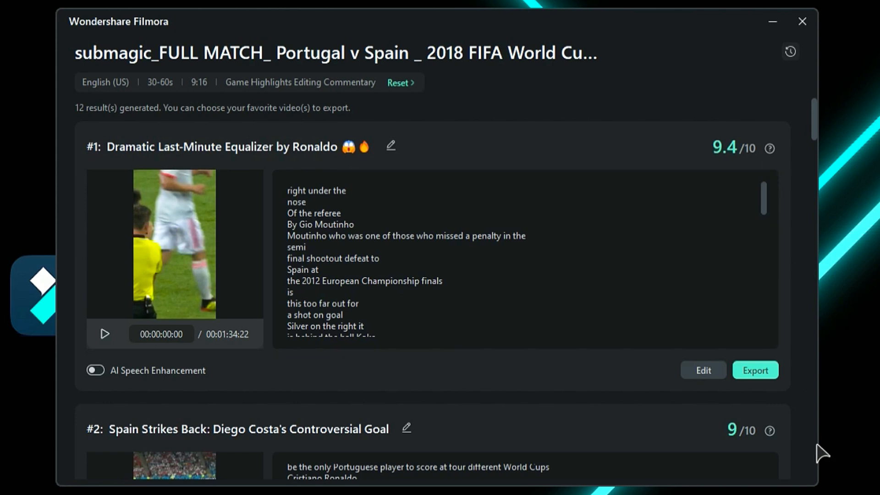
{"action": "left_click", "coordinate": [390, 145]}
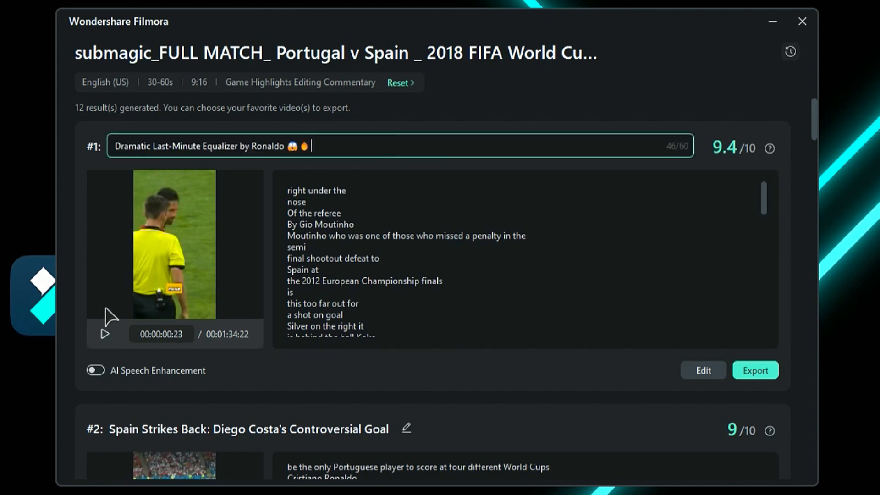
{"action": "left_click", "coordinate": [105, 334]}
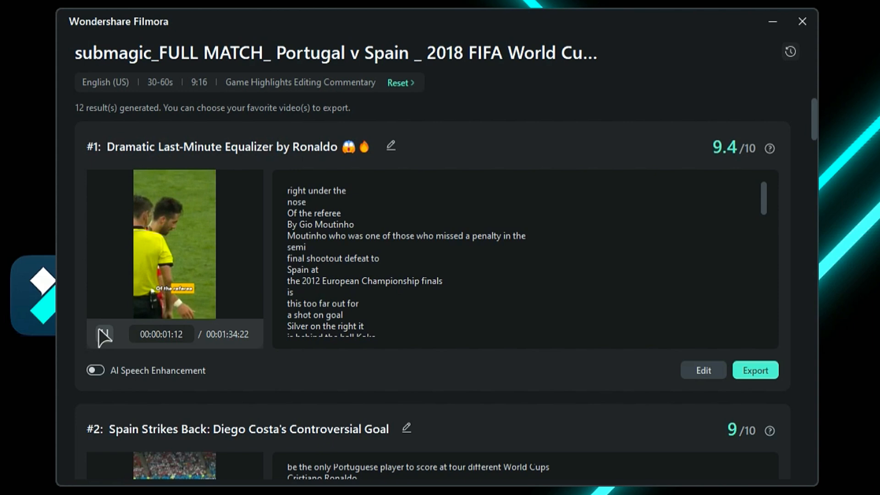
- Review the first short's export options without exporting, then send it to the editor
{"action": "left_click", "coordinate": [755, 370]}
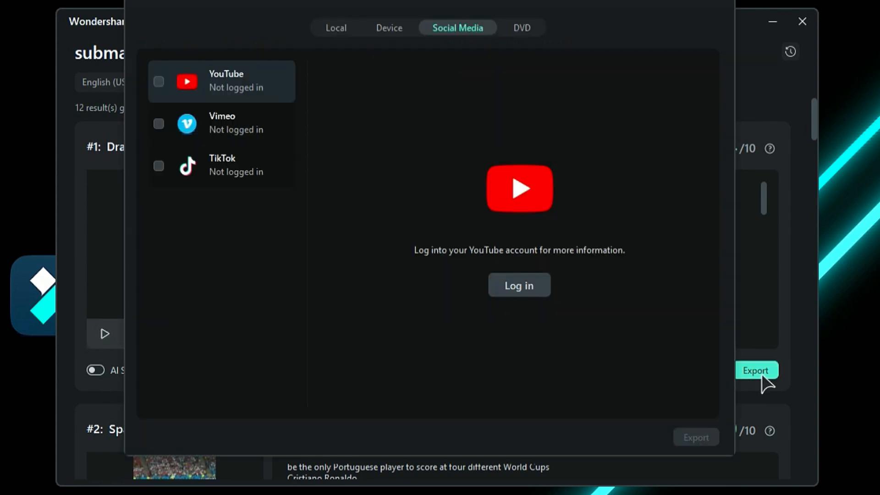
{"action": "mouse_move", "coordinate": [249, 107]}
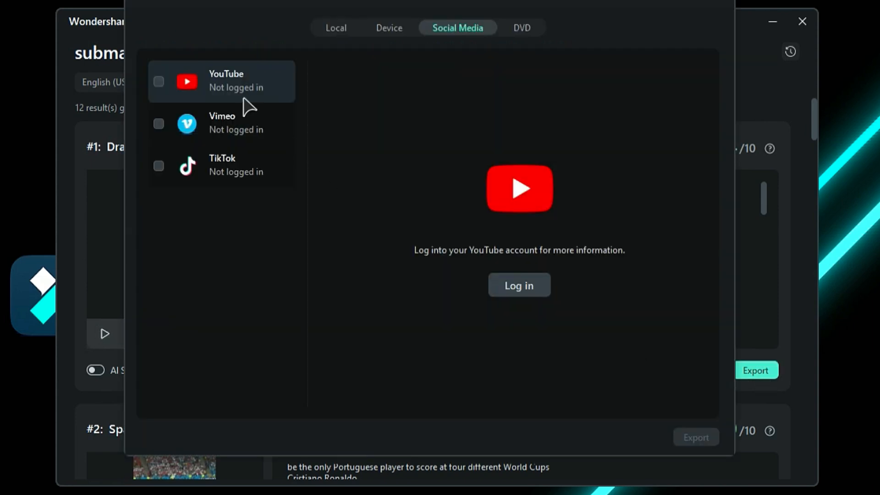
{"action": "left_click", "coordinate": [335, 28]}
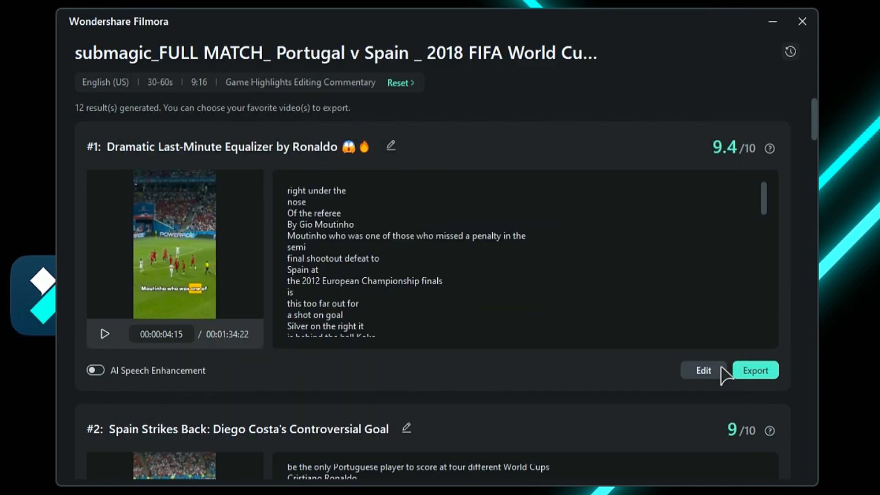
{"action": "left_click", "coordinate": [703, 370]}
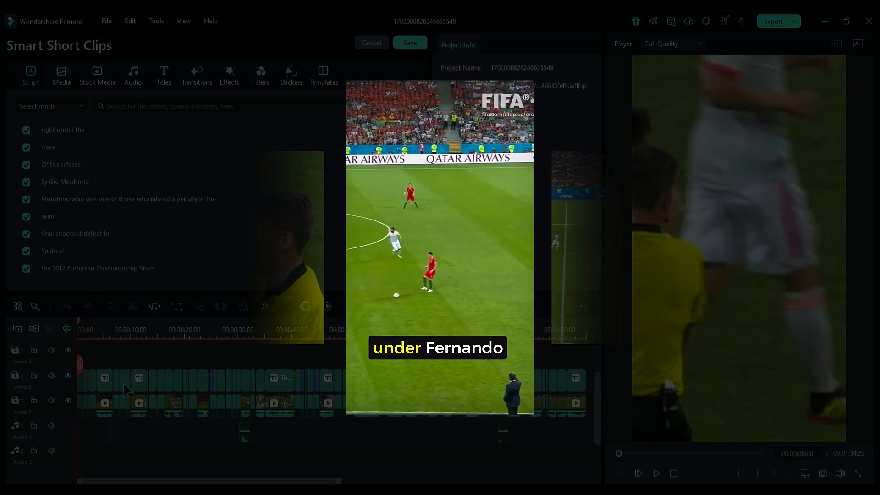
- Select a caption clip on the short's timeline to show its Text settings
{"action": "left_click", "coordinate": [104, 377]}
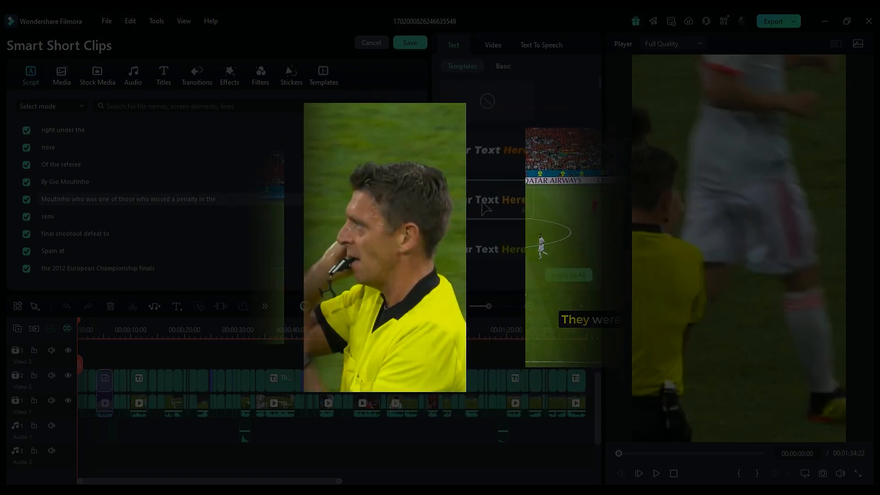